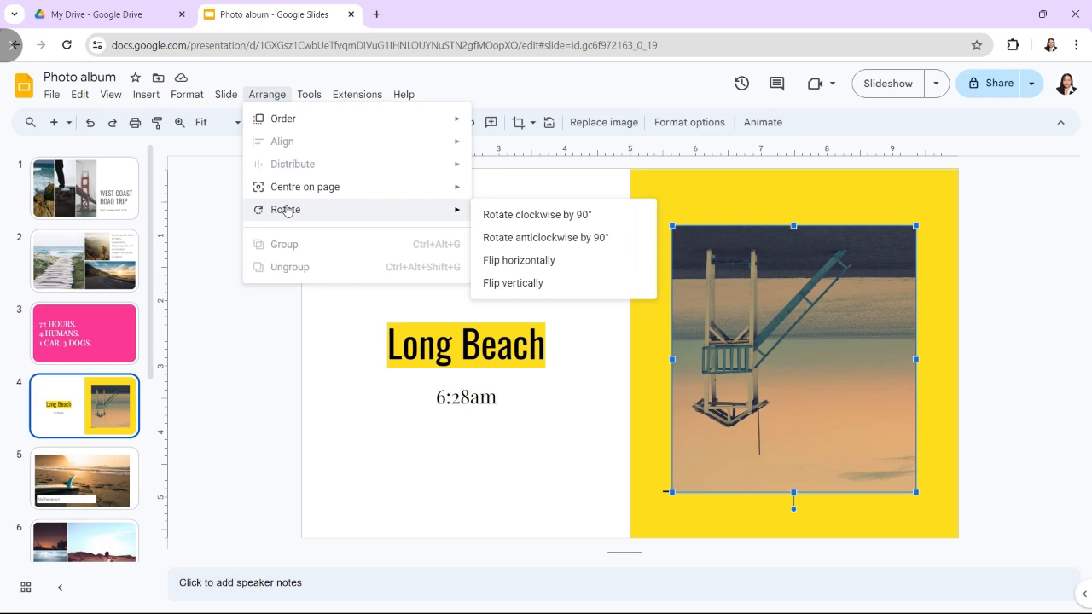
Step: Rotate the lifeguard tower photo 90° clockwise, then back 90° anticlockwise via Arrange
{"action": "left_click", "coordinate": [535, 215]}
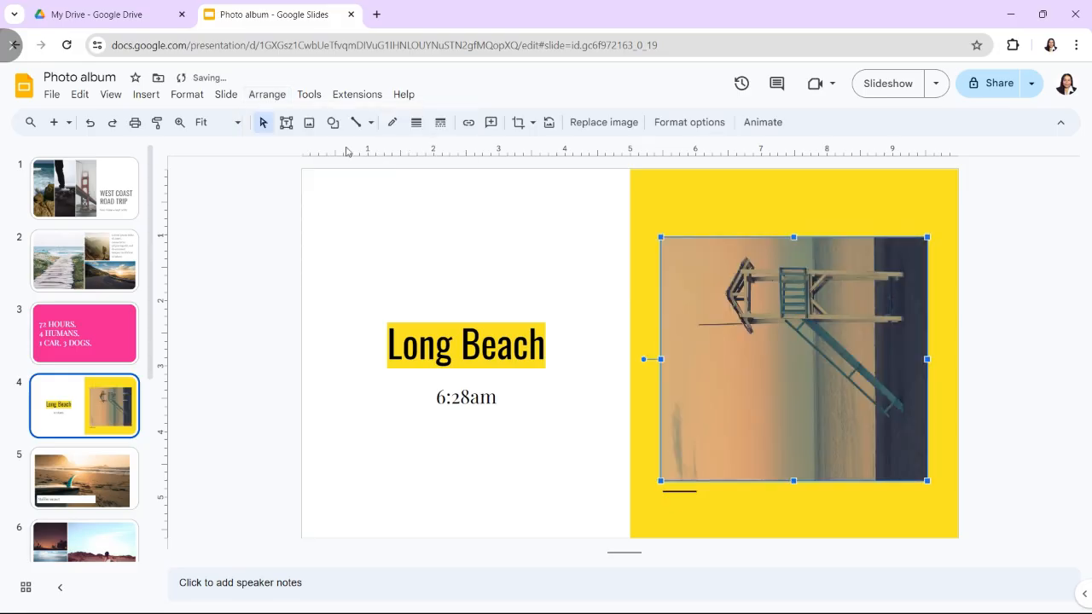
{"action": "left_click", "coordinate": [266, 93]}
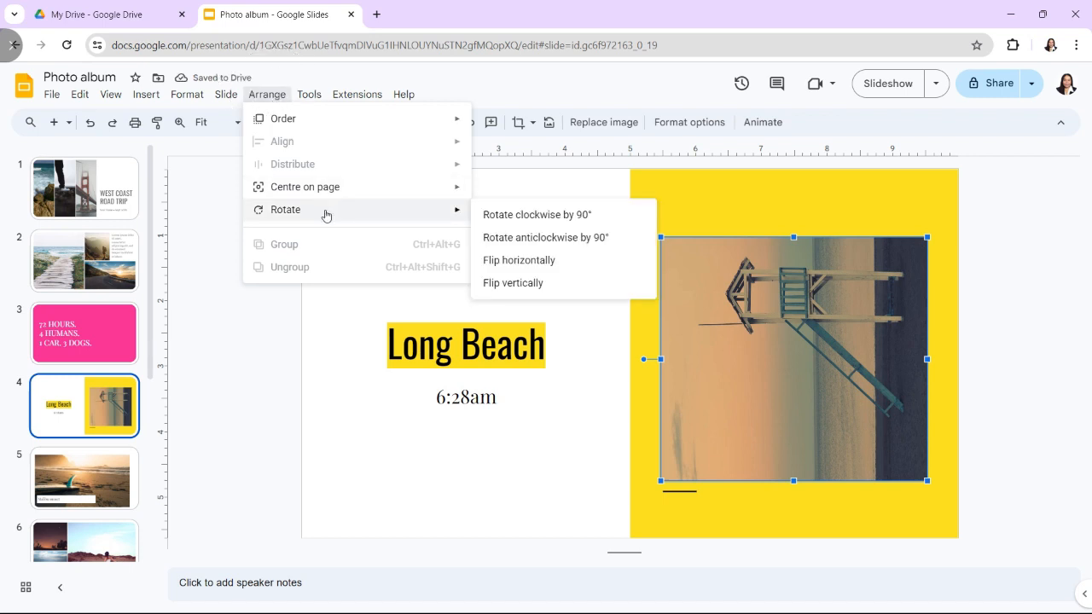
{"action": "mouse_move", "coordinate": [508, 238]}
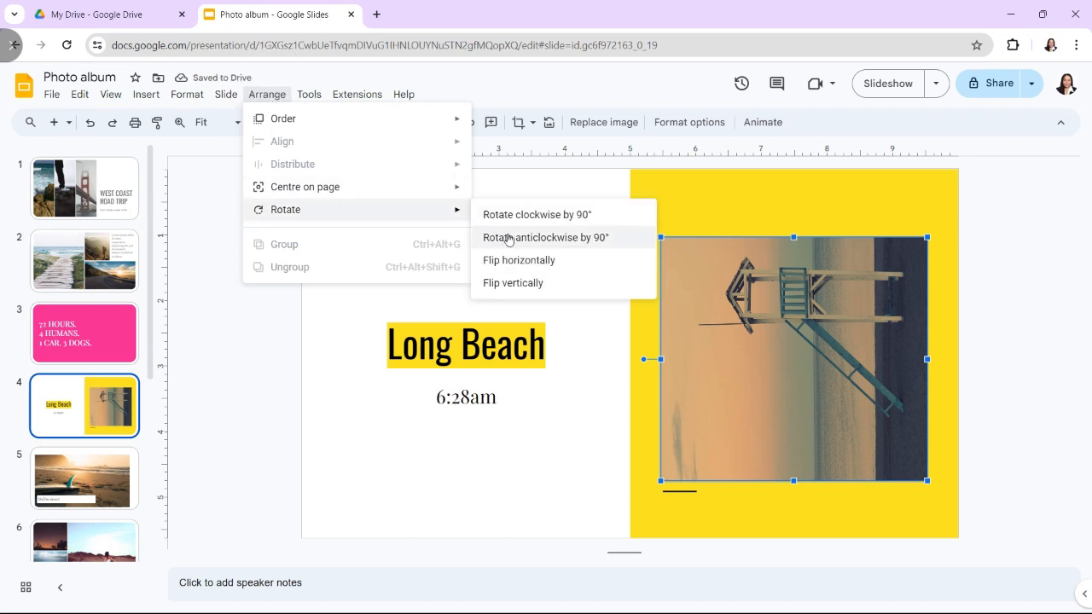
{"action": "left_click", "coordinate": [543, 237]}
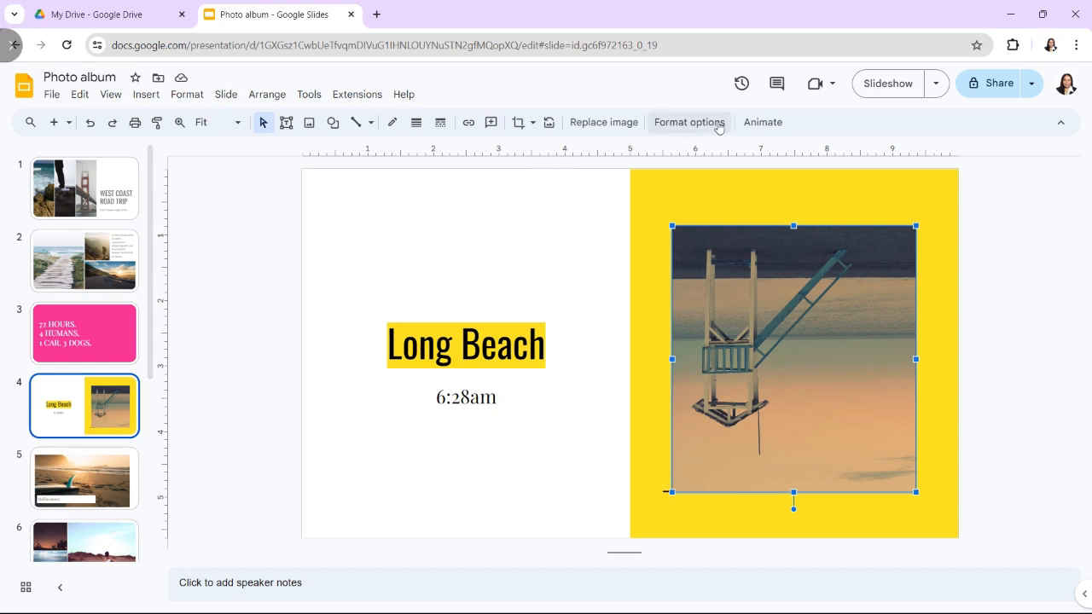
Step: Show the photo's Format options panel and close it again
{"action": "left_click", "coordinate": [689, 123]}
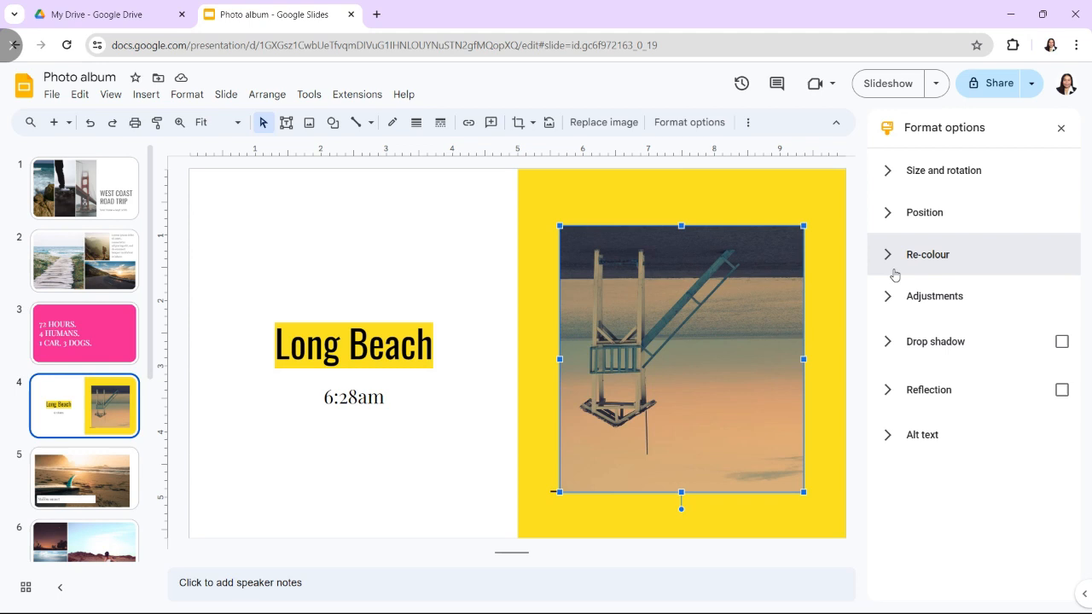
{"action": "left_click", "coordinate": [941, 171]}
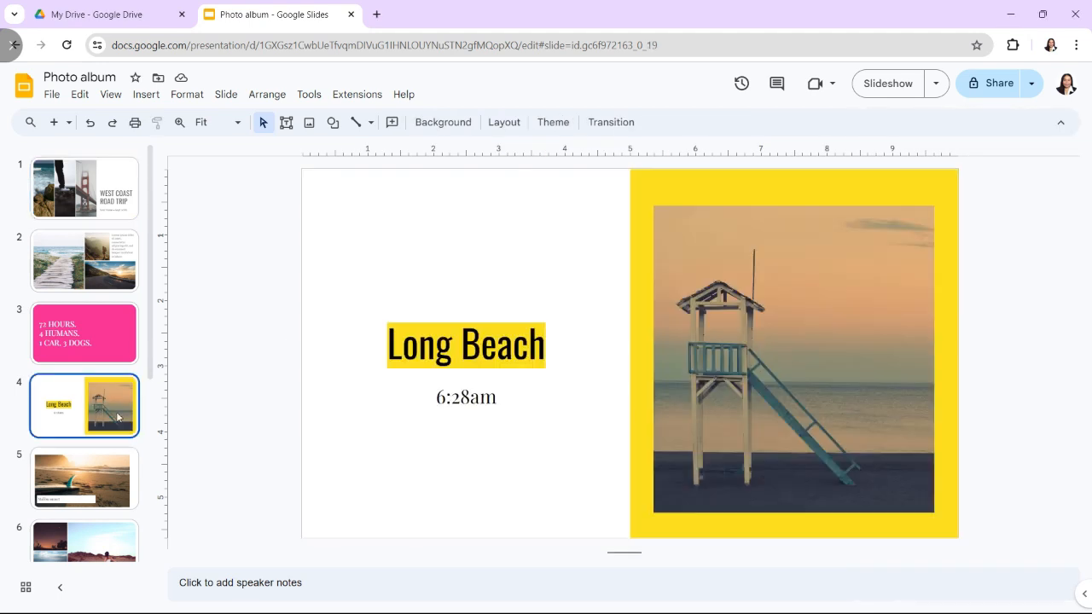
Step: Select the lifeguard tower photo and show its Arrange options
{"action": "left_click", "coordinate": [793, 358]}
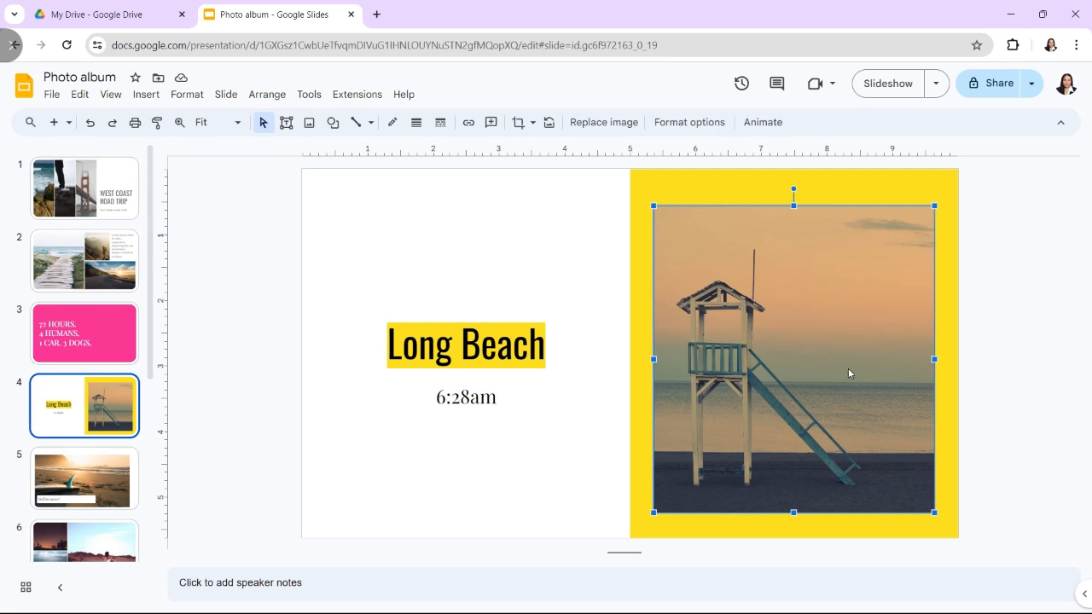
{"action": "left_click", "coordinate": [266, 94]}
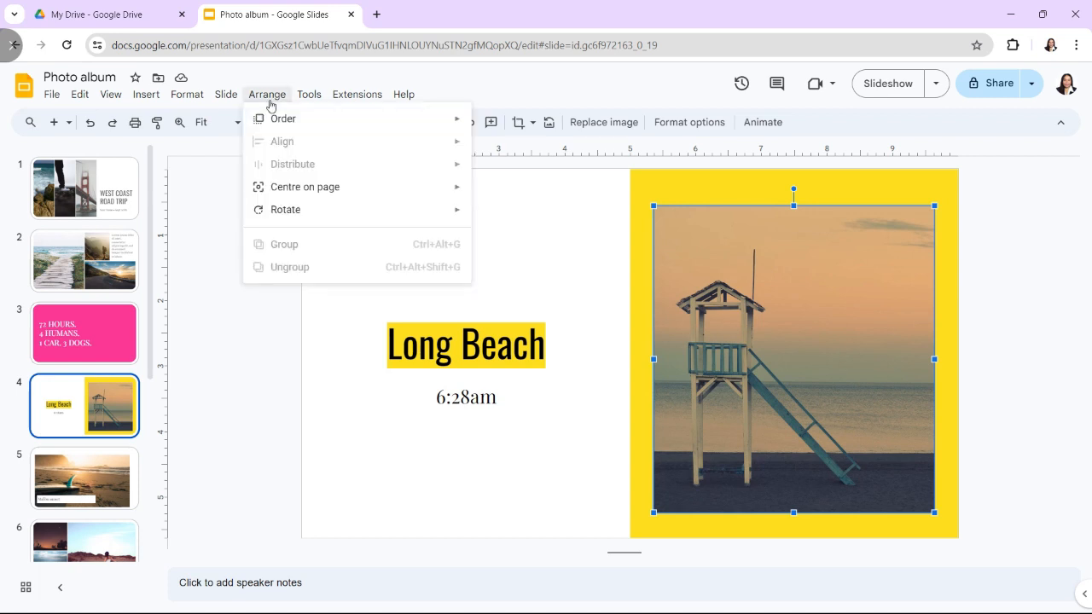
{"action": "mouse_move", "coordinate": [323, 185]}
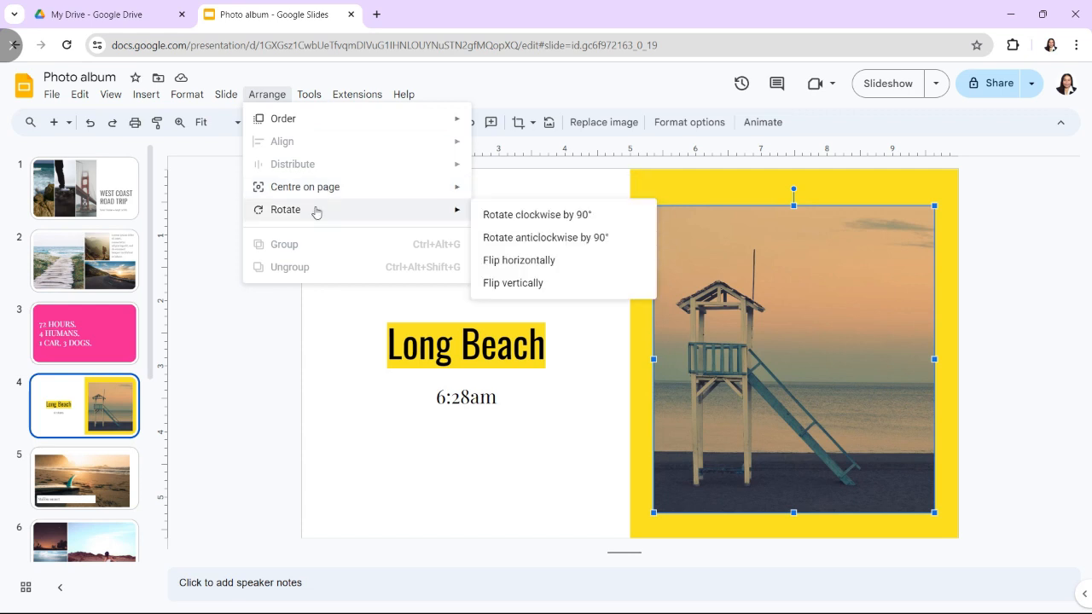
Step: Flip the lifeguard tower photo vertically so it is upside down
{"action": "left_click", "coordinate": [511, 283]}
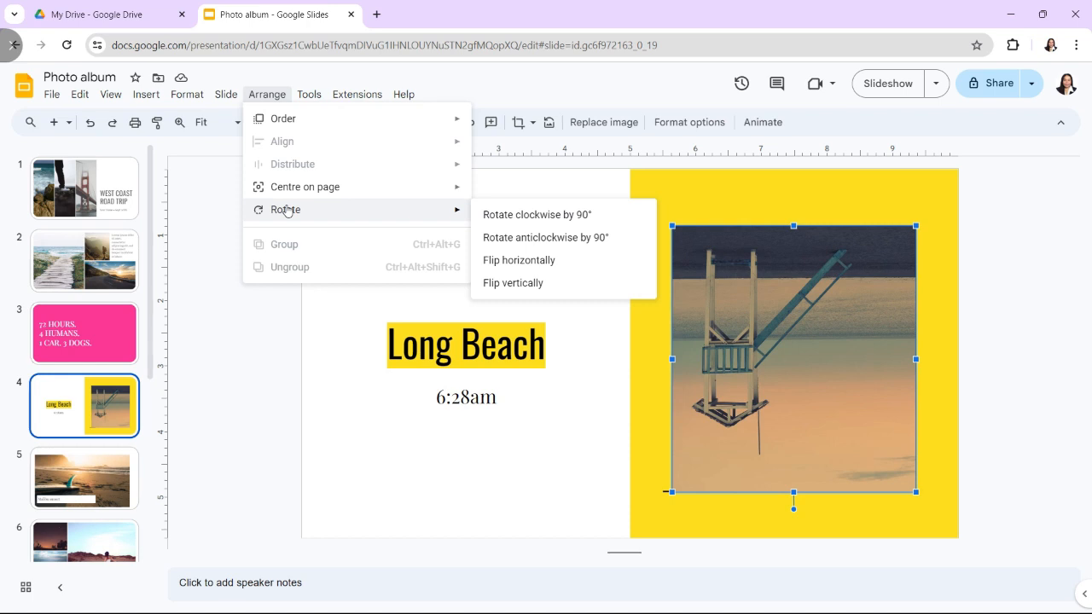
{"action": "mouse_move", "coordinate": [508, 215]}
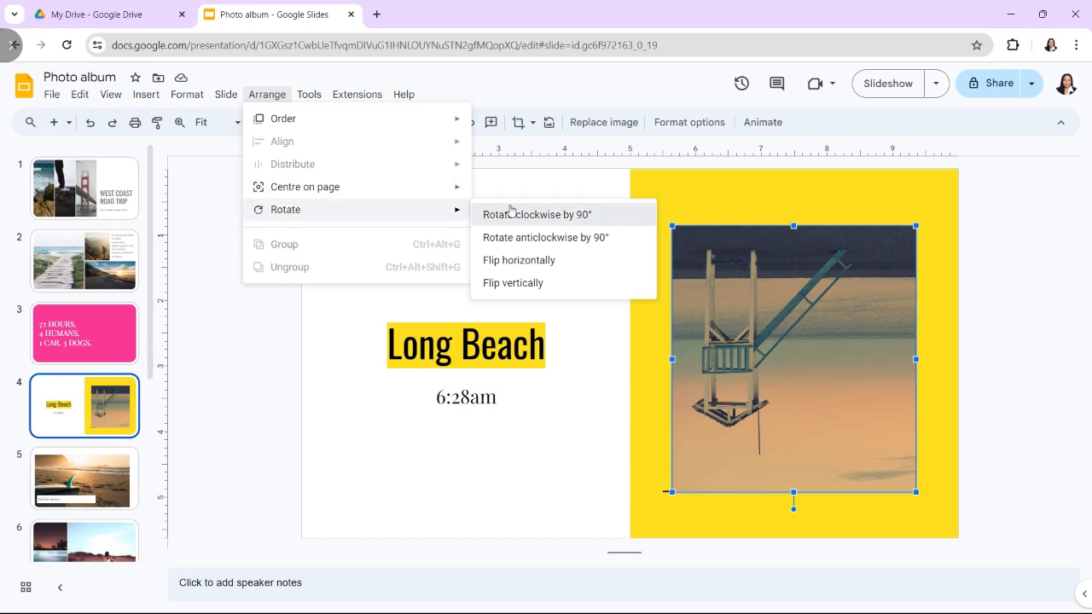
{"action": "left_click", "coordinate": [536, 215]}
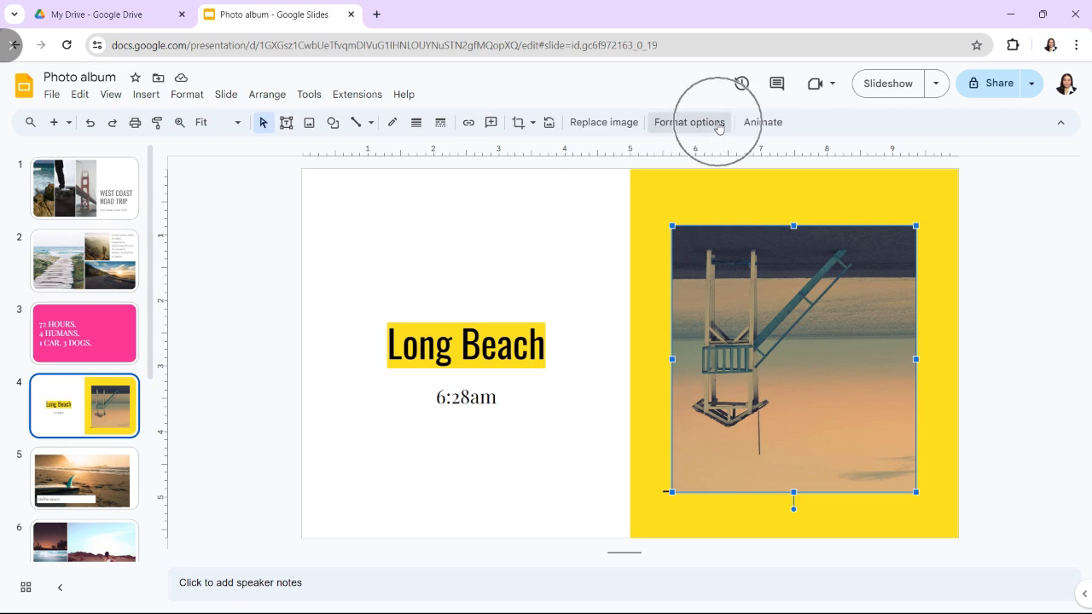
Step: Show the photo's Size and rotation settings, reading an angle of 180
{"action": "left_click", "coordinate": [689, 123]}
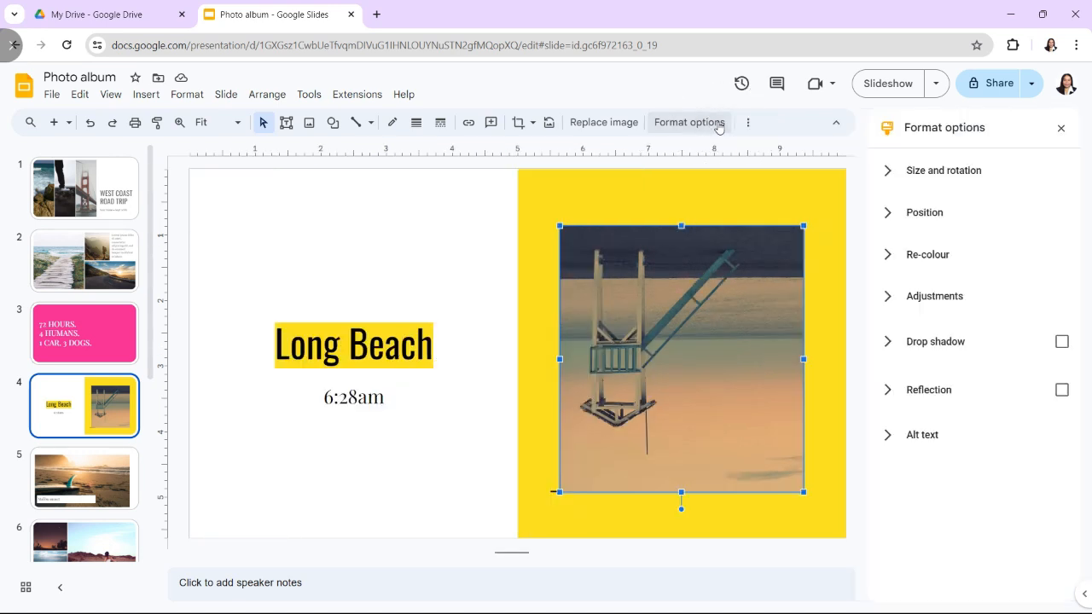
{"action": "mouse_move", "coordinate": [928, 254]}
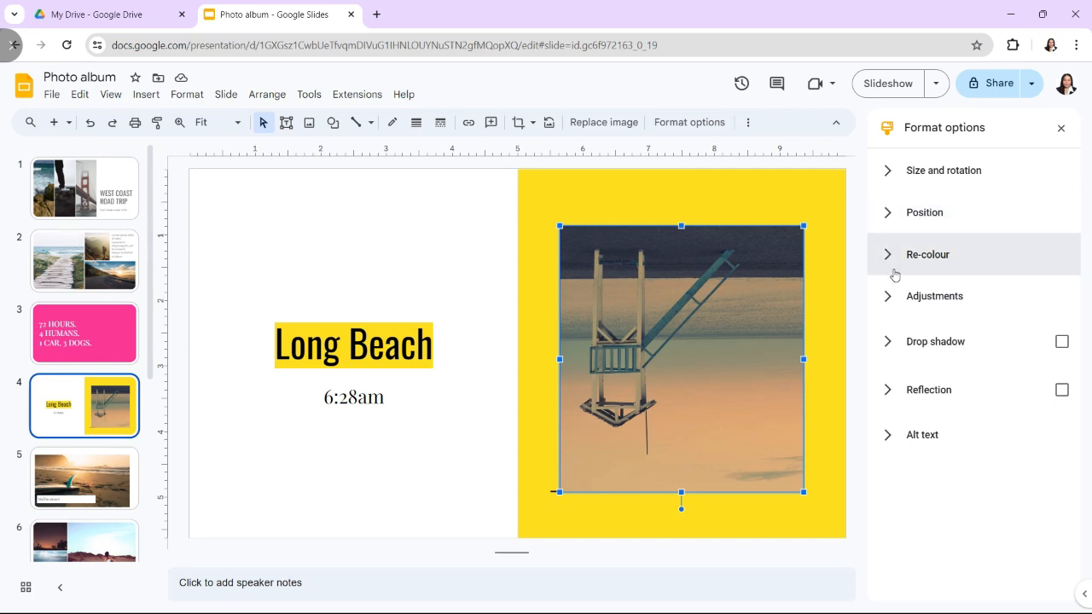
{"action": "left_click", "coordinate": [943, 171]}
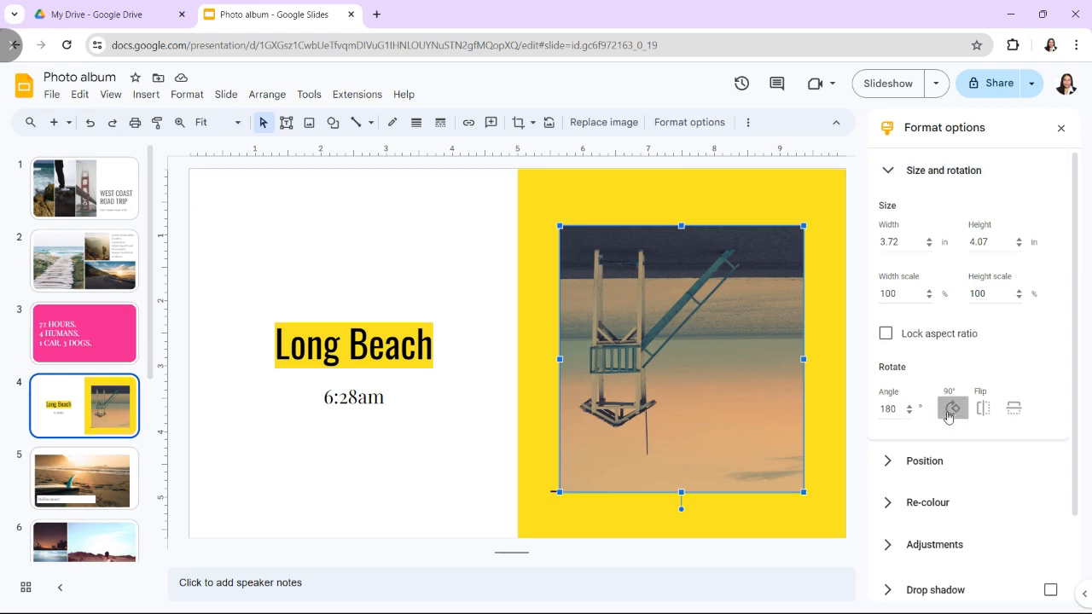
Step: Turn the photo back upright with the rotate buttons so its angle reads 0
{"action": "left_click", "coordinate": [982, 407]}
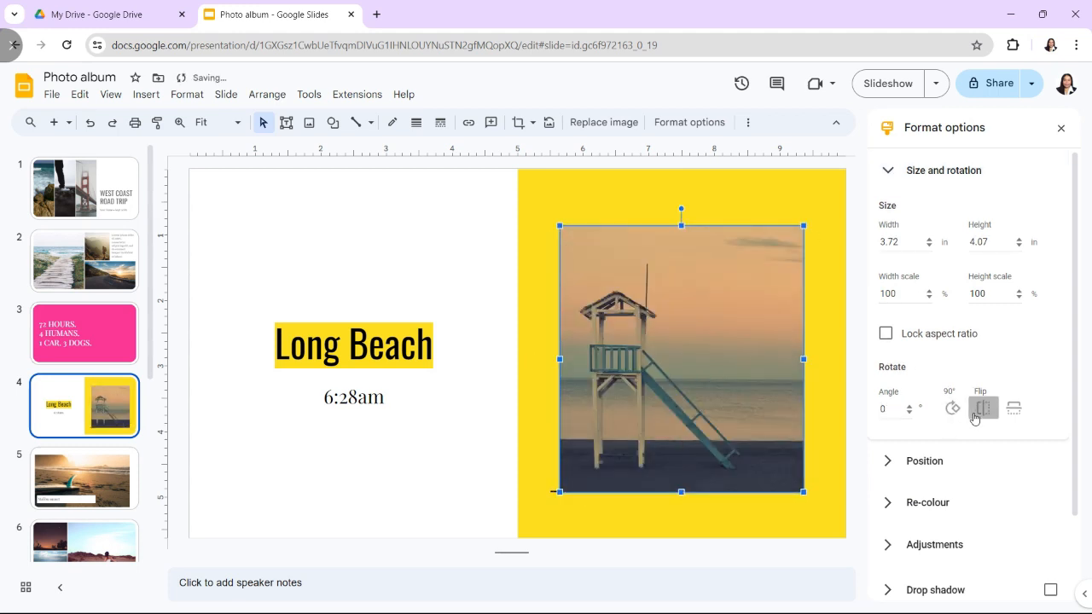
{"action": "left_click", "coordinate": [983, 408]}
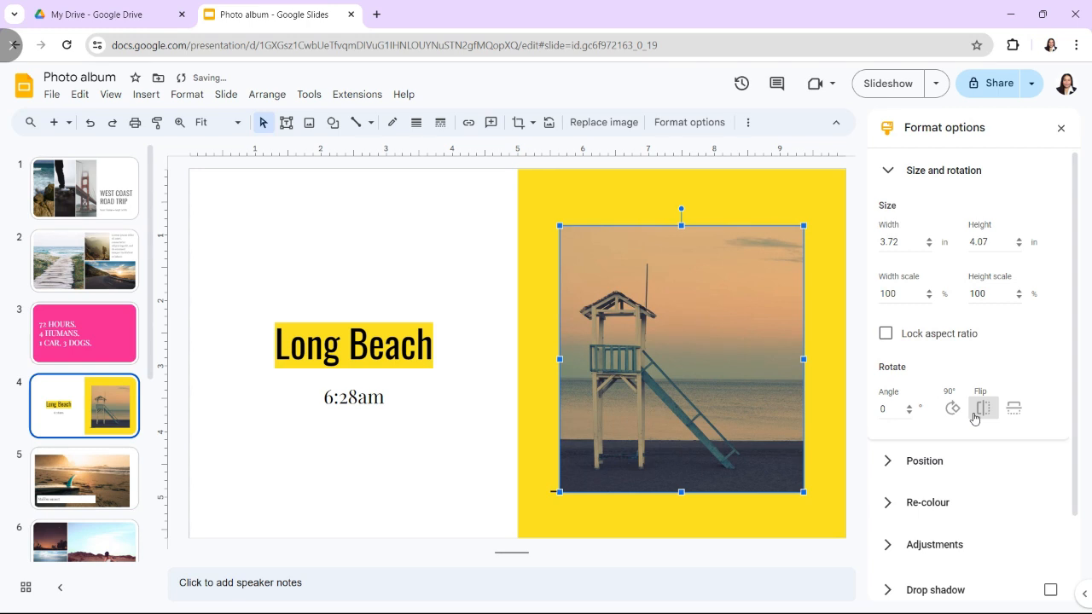
{"action": "mouse_move", "coordinate": [983, 408]}
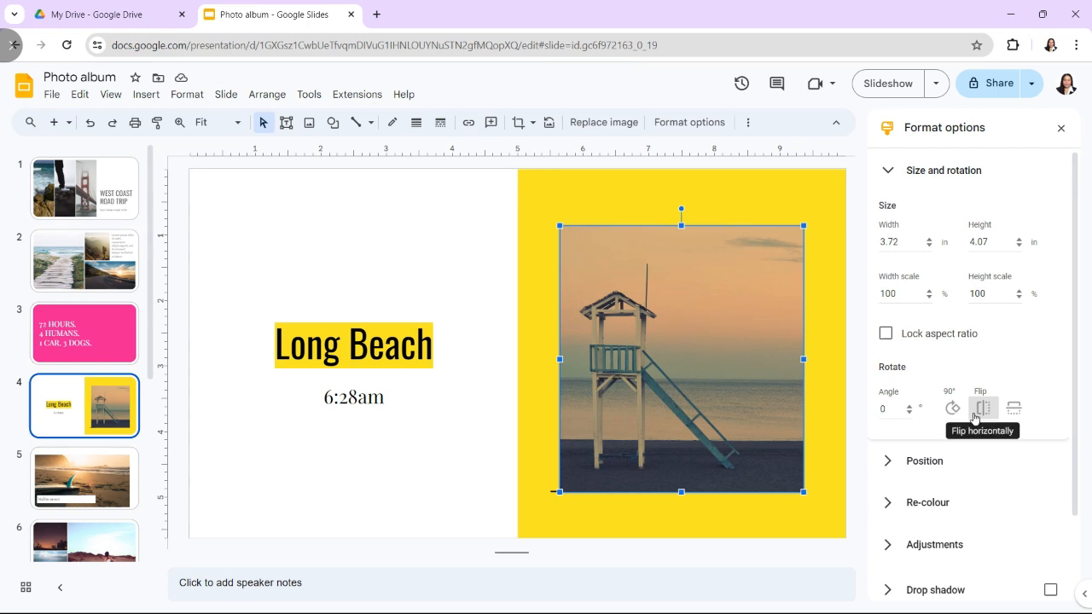
{"action": "left_click", "coordinate": [982, 408]}
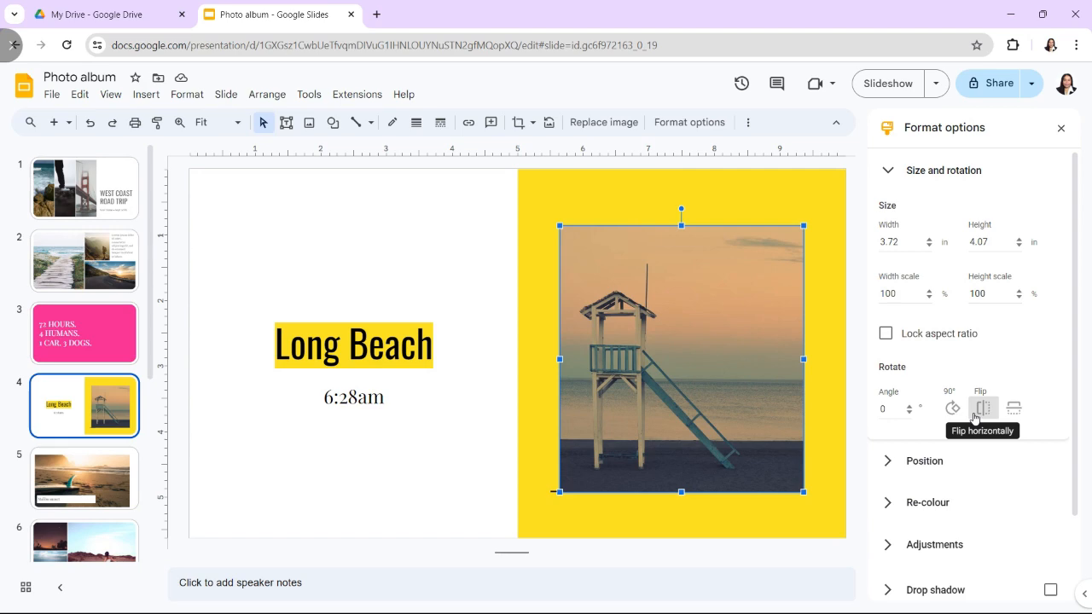